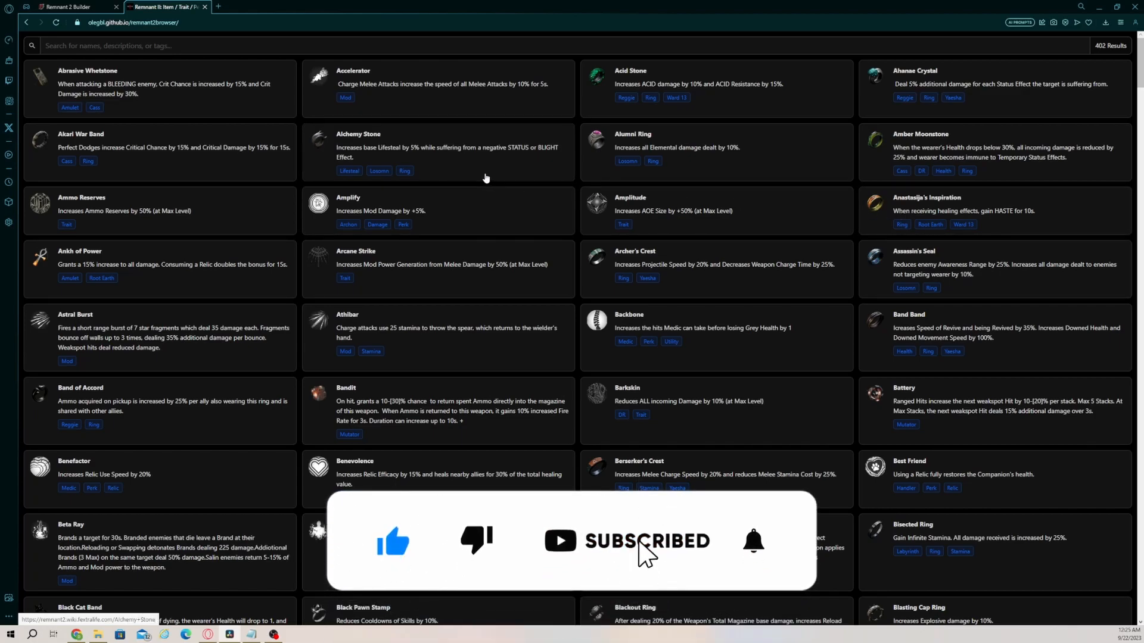
- Filter the Item / Trait browser to 'shield', narrowing it to 12 results
scroll(down, 3)
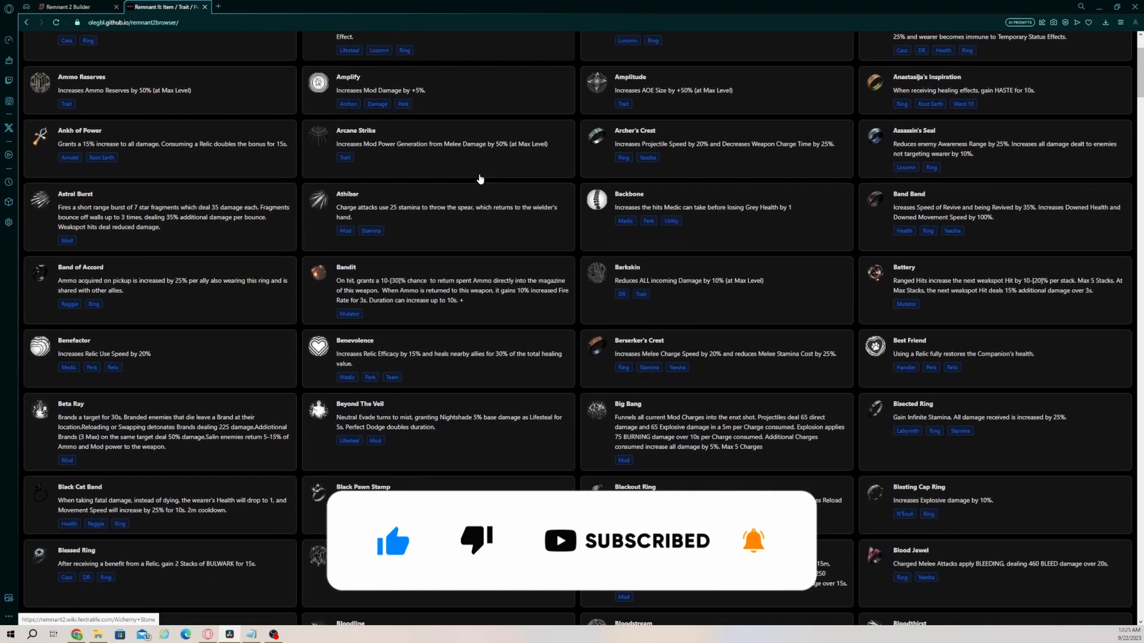
scroll(down, 3)
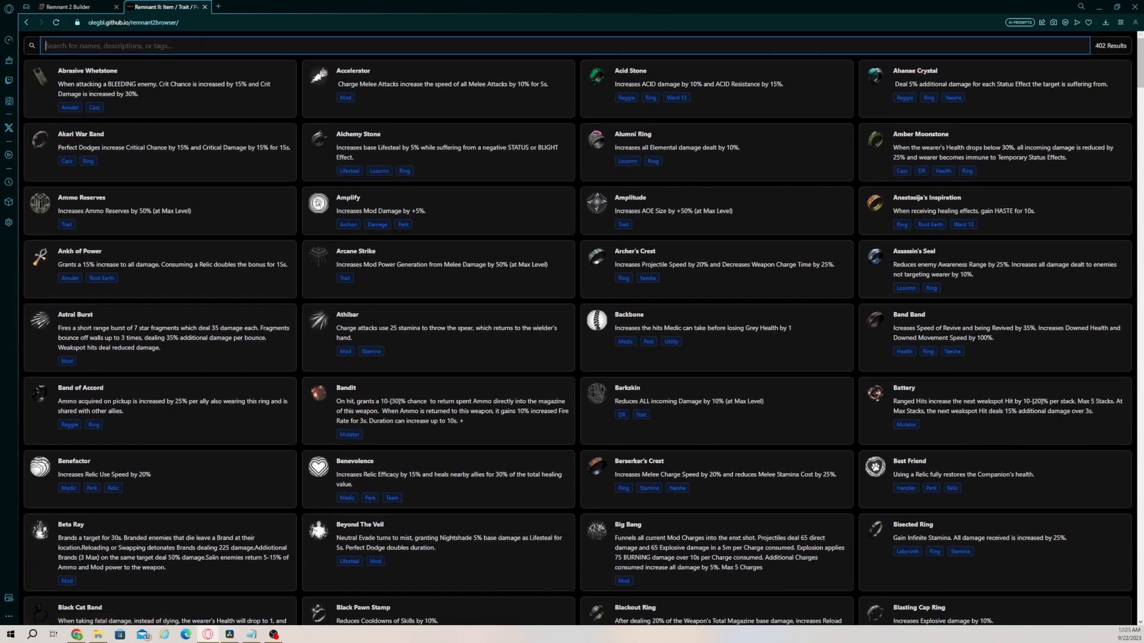
text(s)
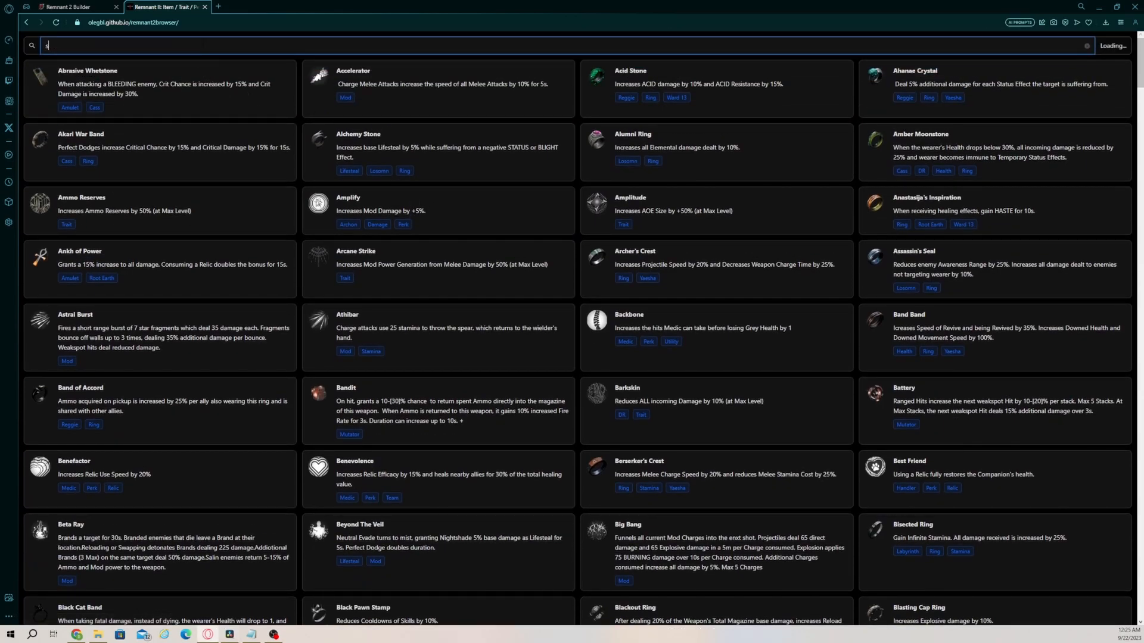
text(hield)
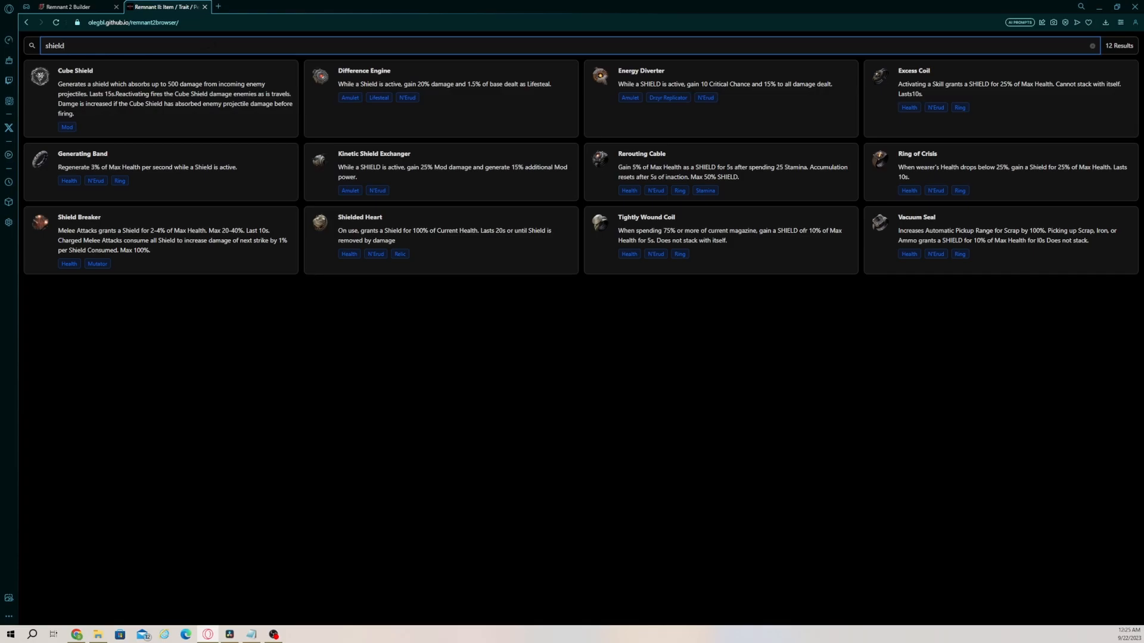
- View Difference Engine's wiki page, then return to the Remnant 2 Builder loadout
click(370, 70)
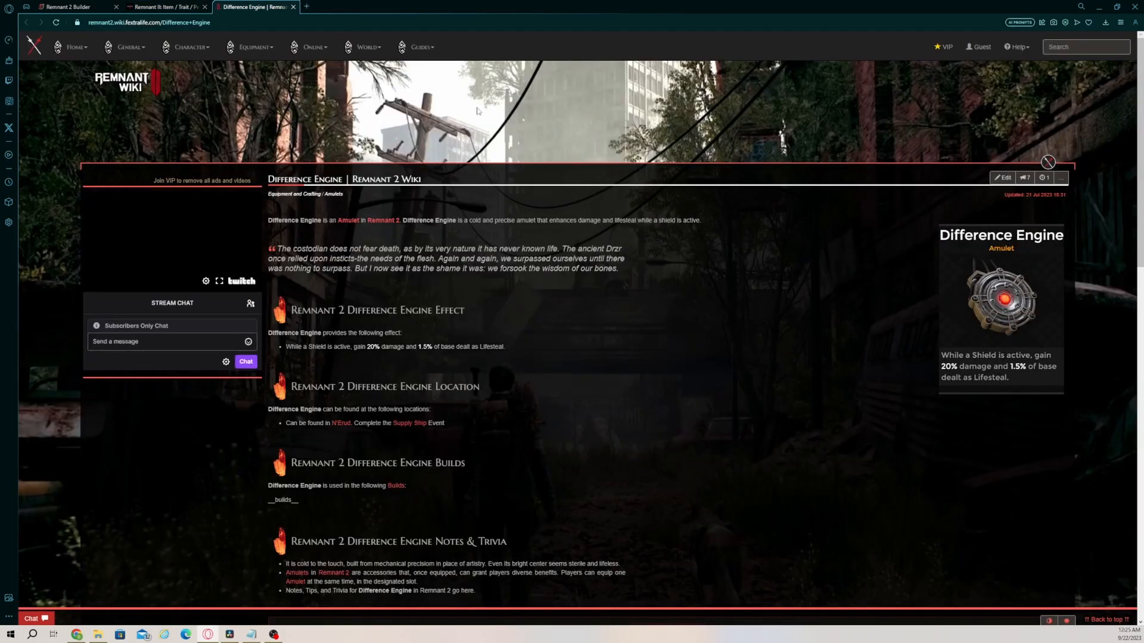
click(71, 7)
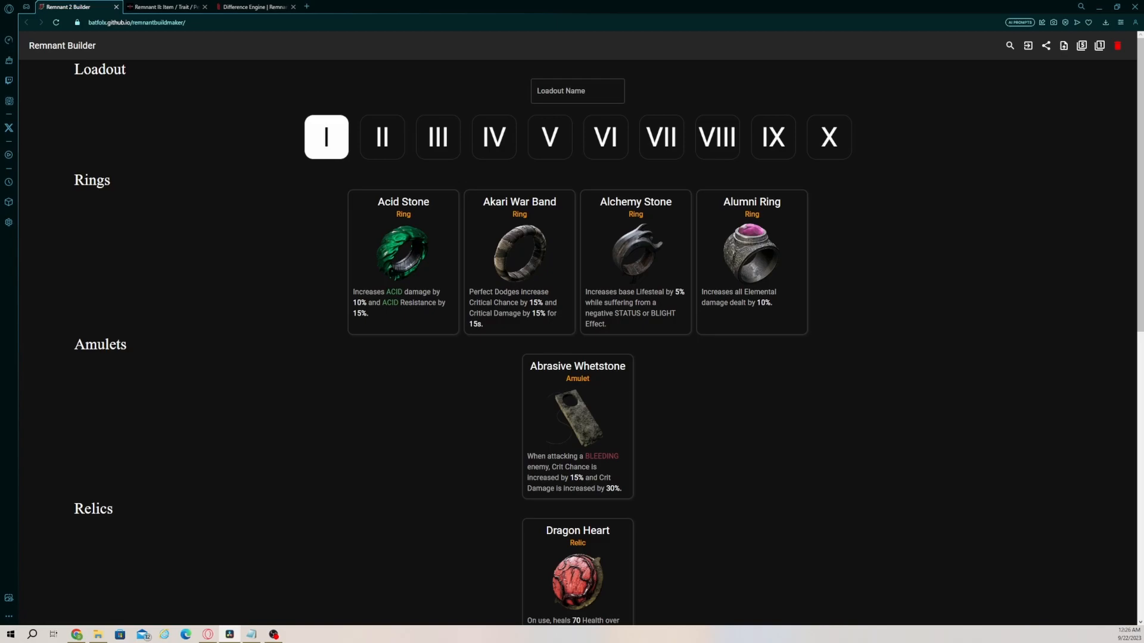
mouse_move(744, 402)
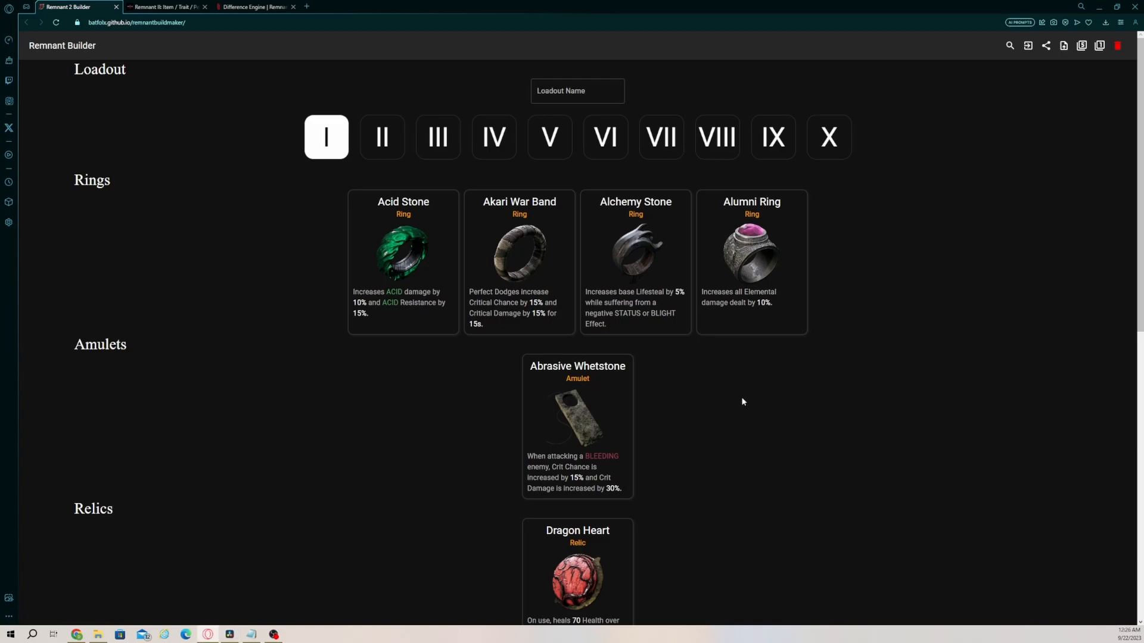
scroll(down, 3)
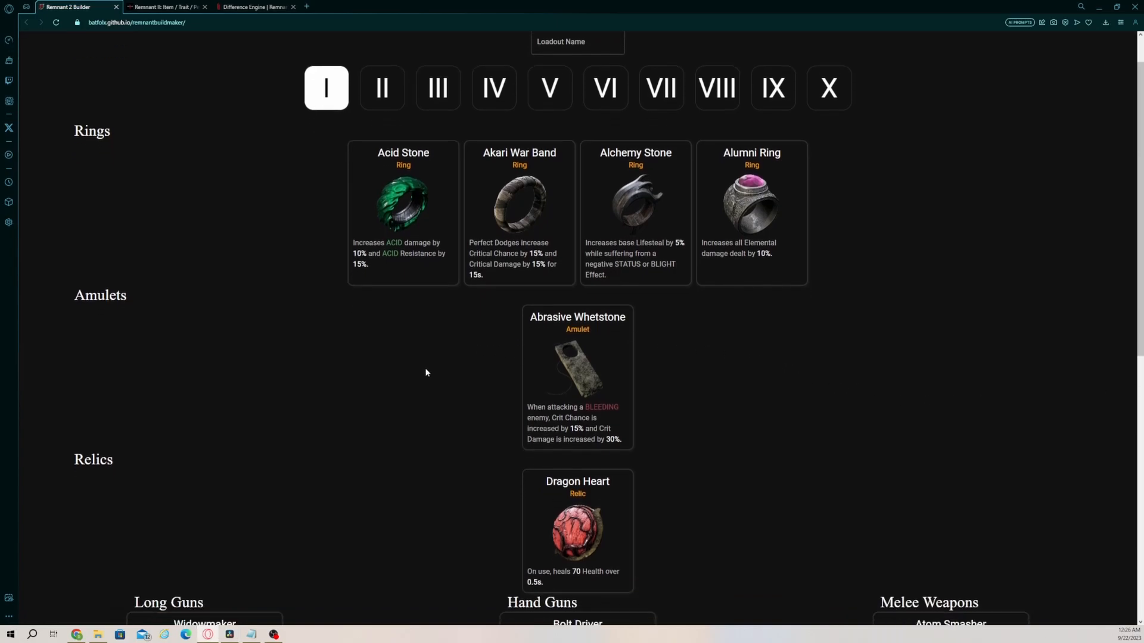
scroll(down, 3)
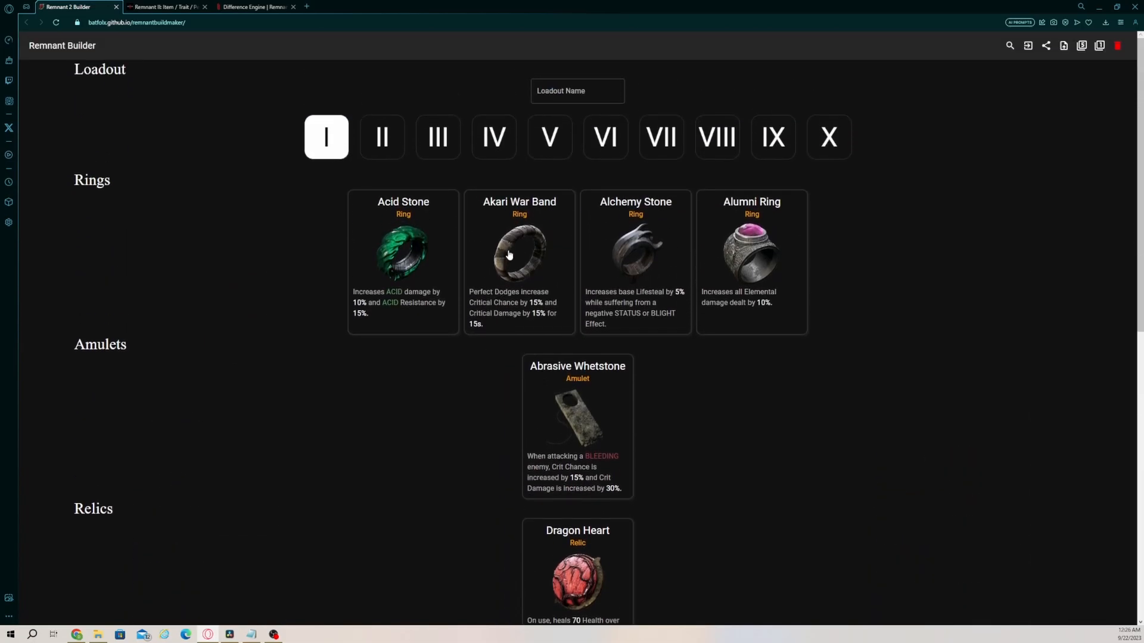
- Replace the Akari War Band ring with Generating Band via a 'shield' ring search
click(519, 255)
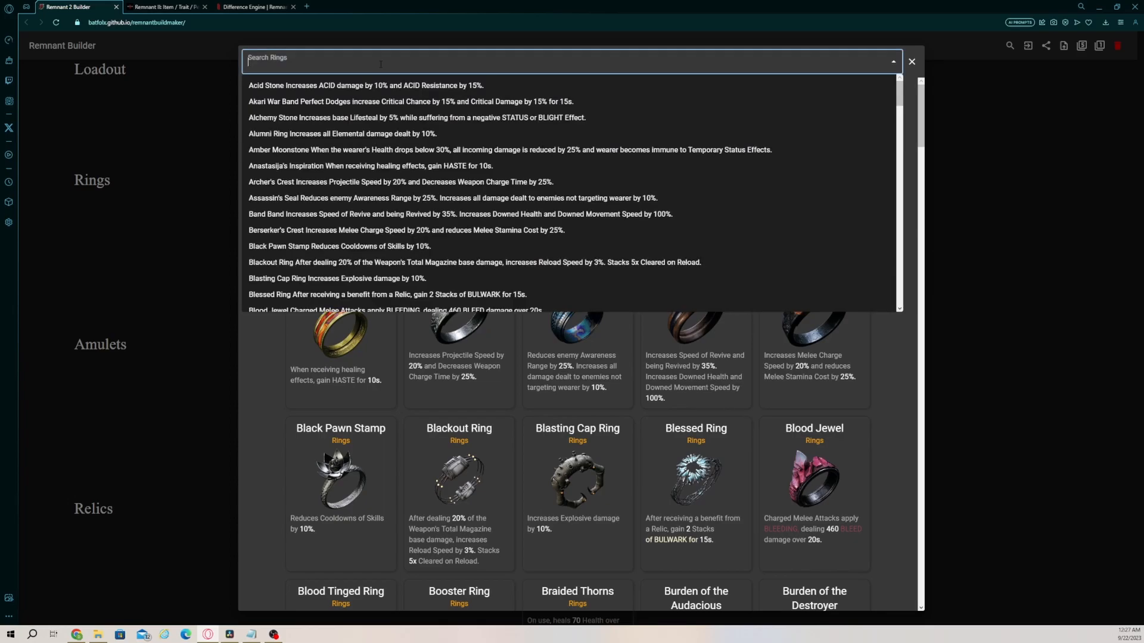
text(shield)
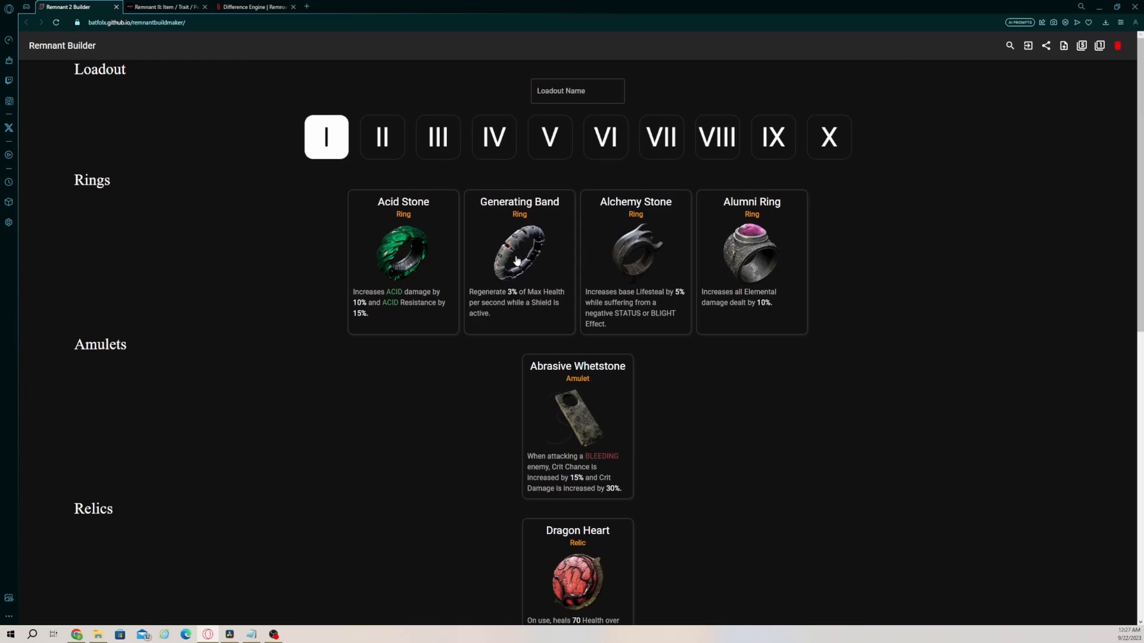
scroll(down, 3)
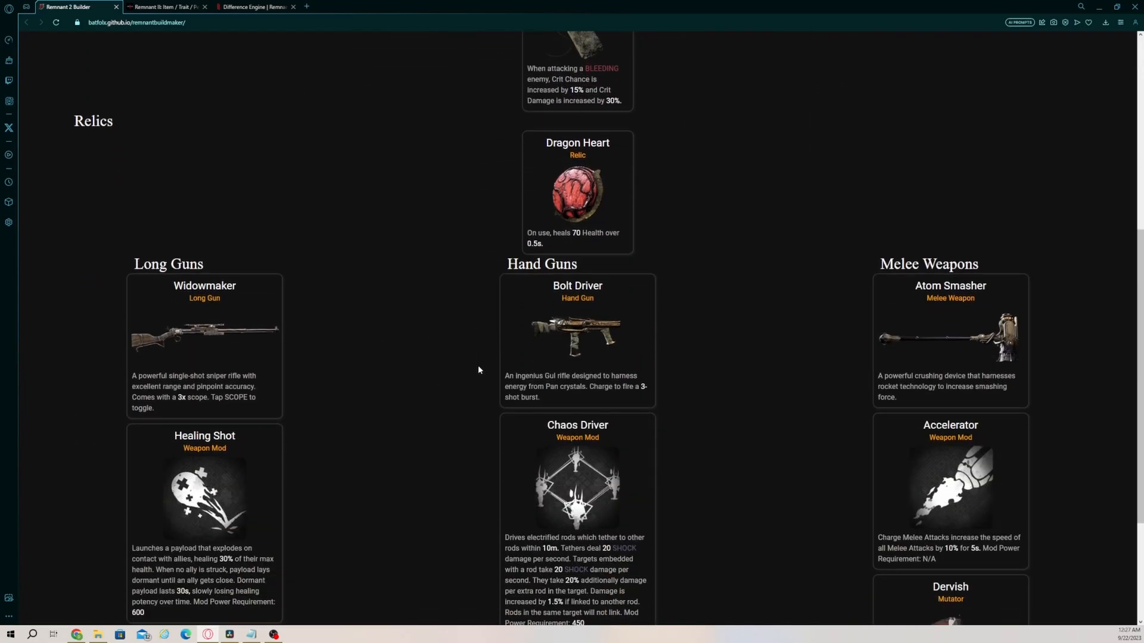
scroll(down, 3)
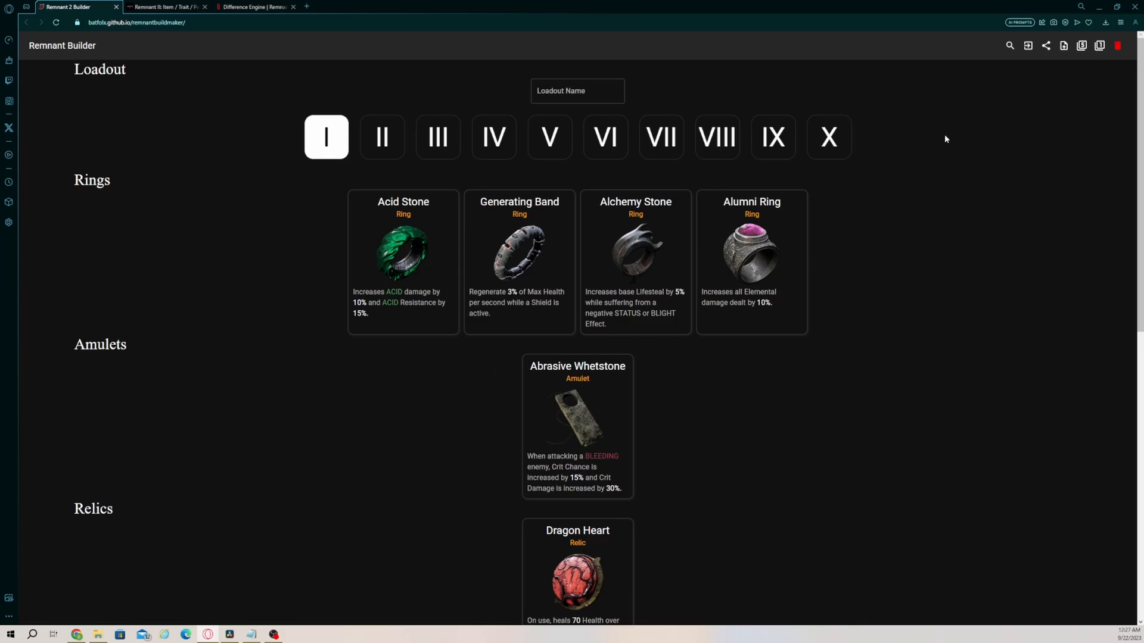
- Filter the general item search to 'shield', listing Difference Engine, Generating Band and related items
click(1008, 45)
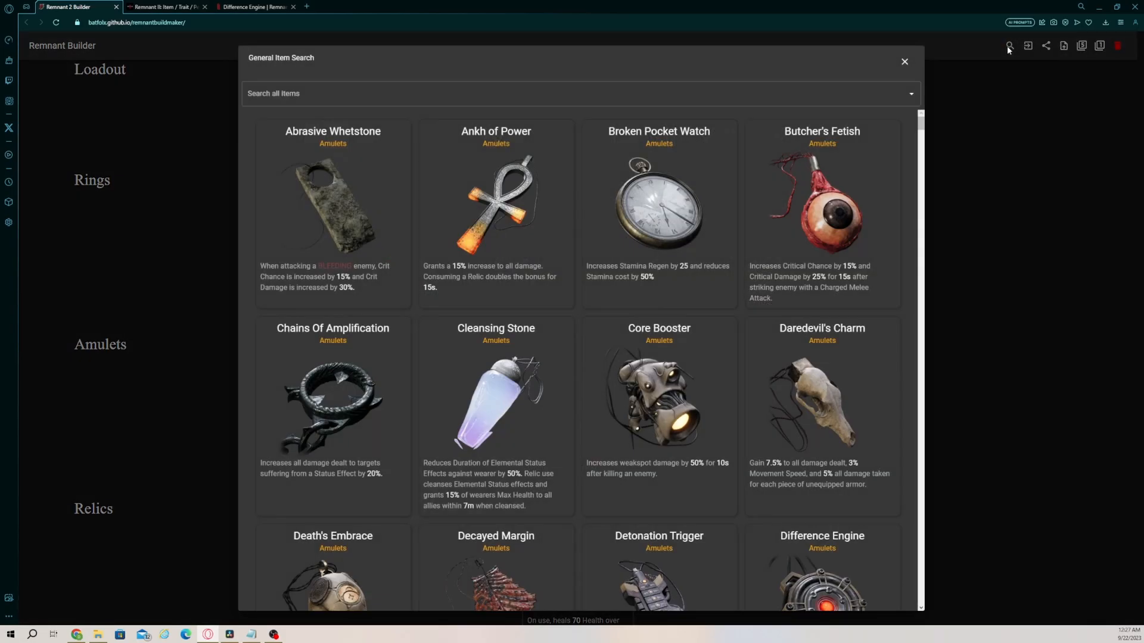
click(576, 77)
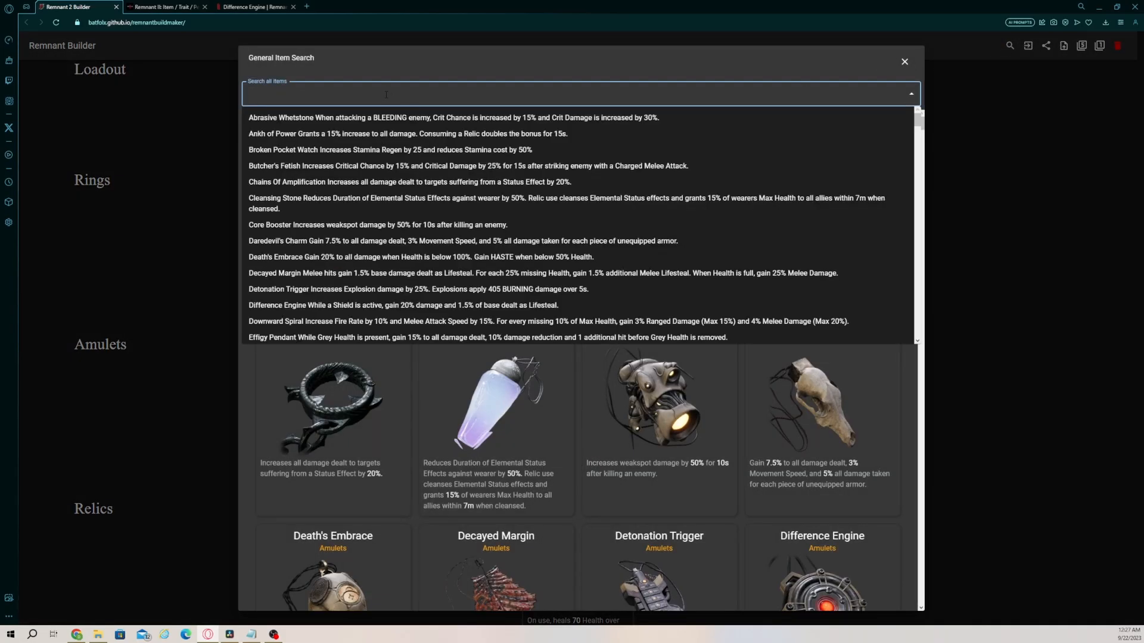
text(shield)
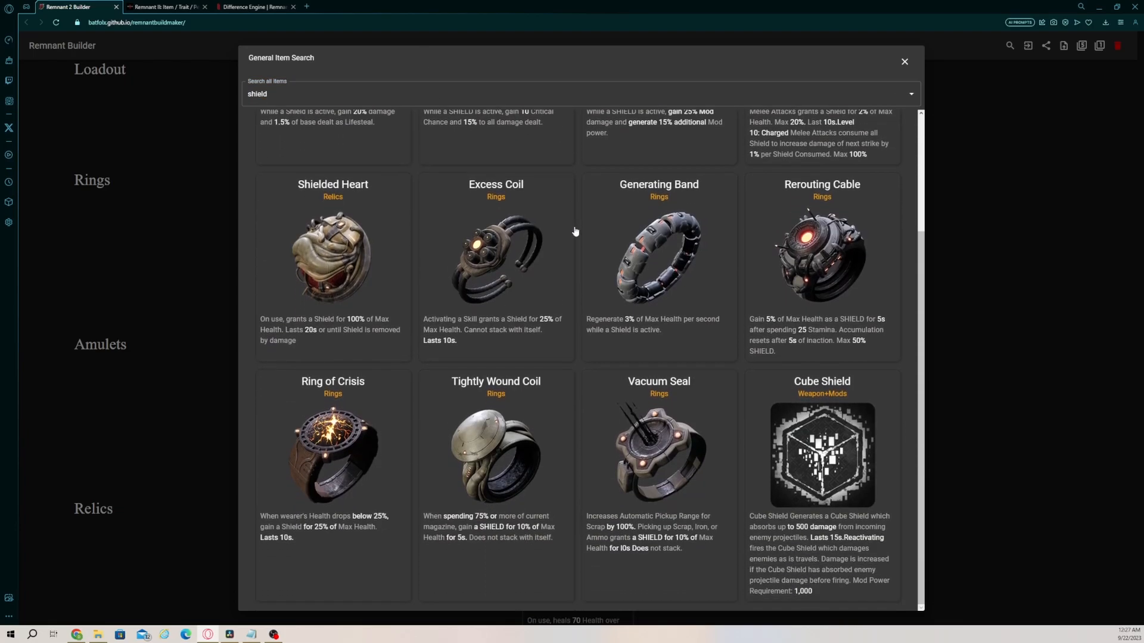
scroll(up, 3)
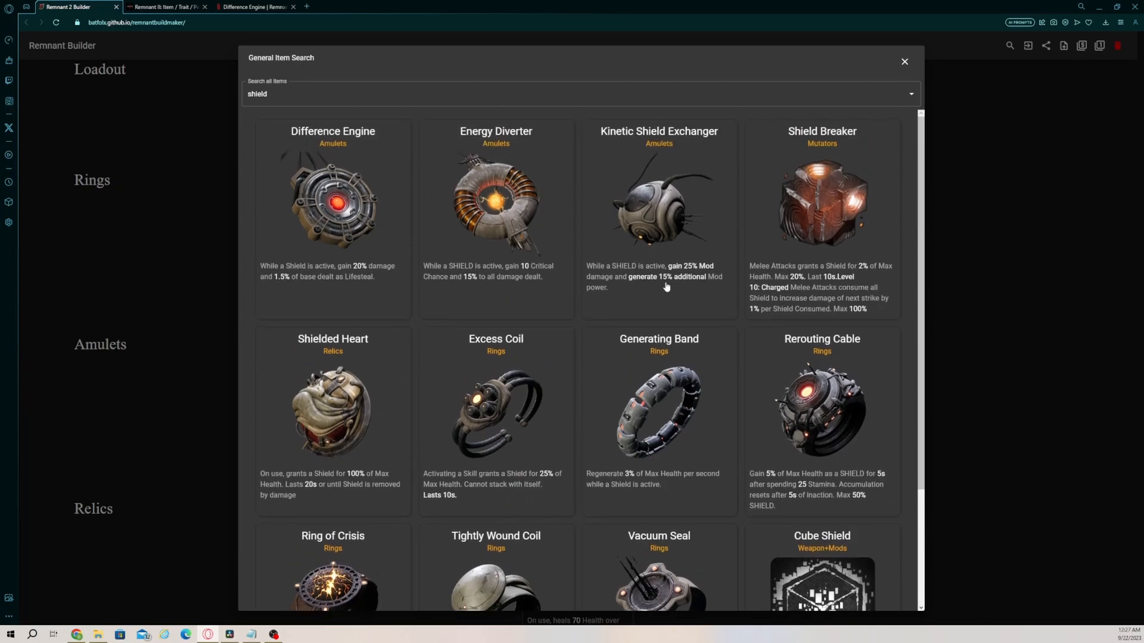